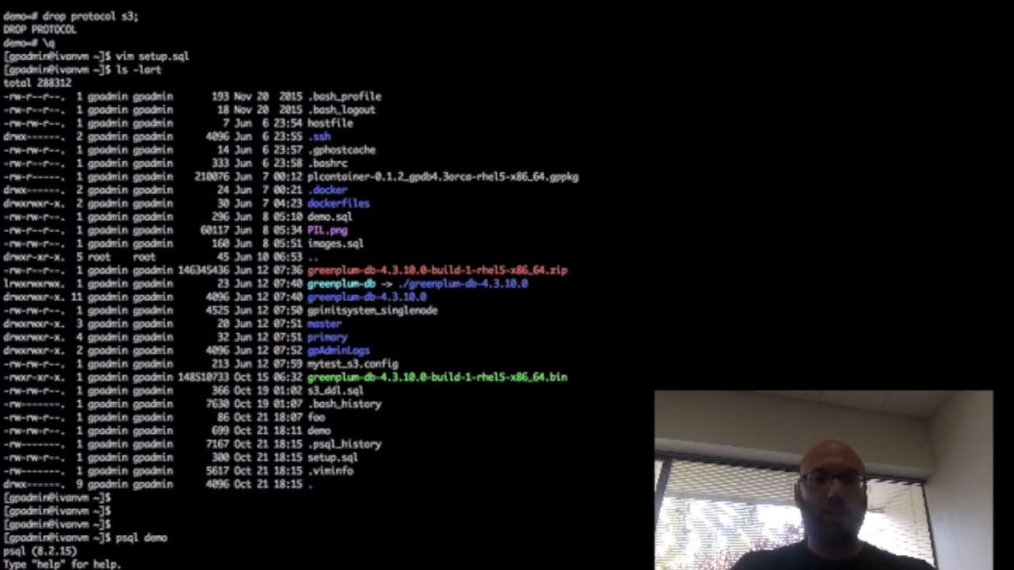
# Check the Greenplum version in psql, list the home directory and display setup.sql.
pyautogui.write('select version();')
pyautogui.write('\\q')
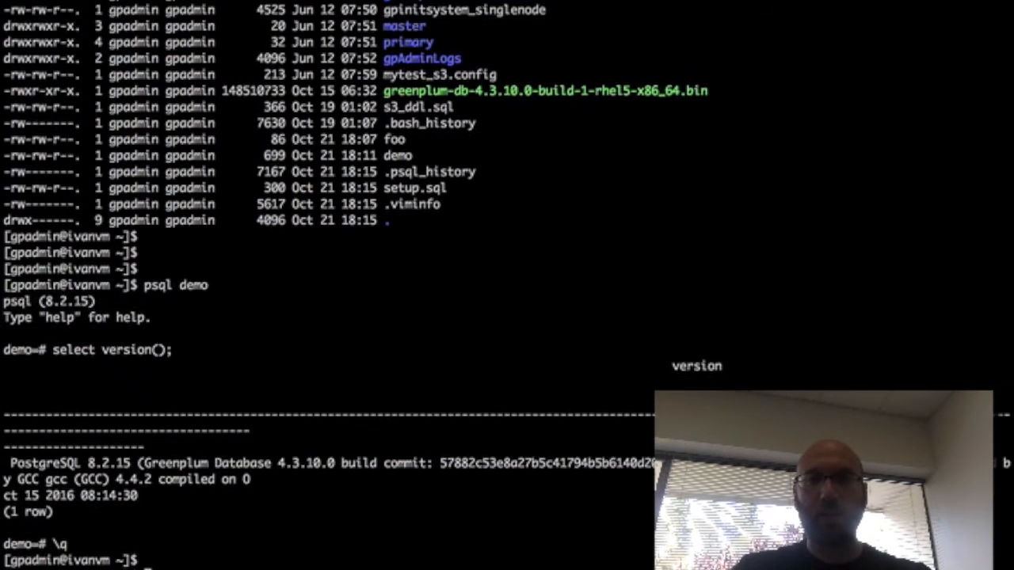
pyautogui.scroll(-3)
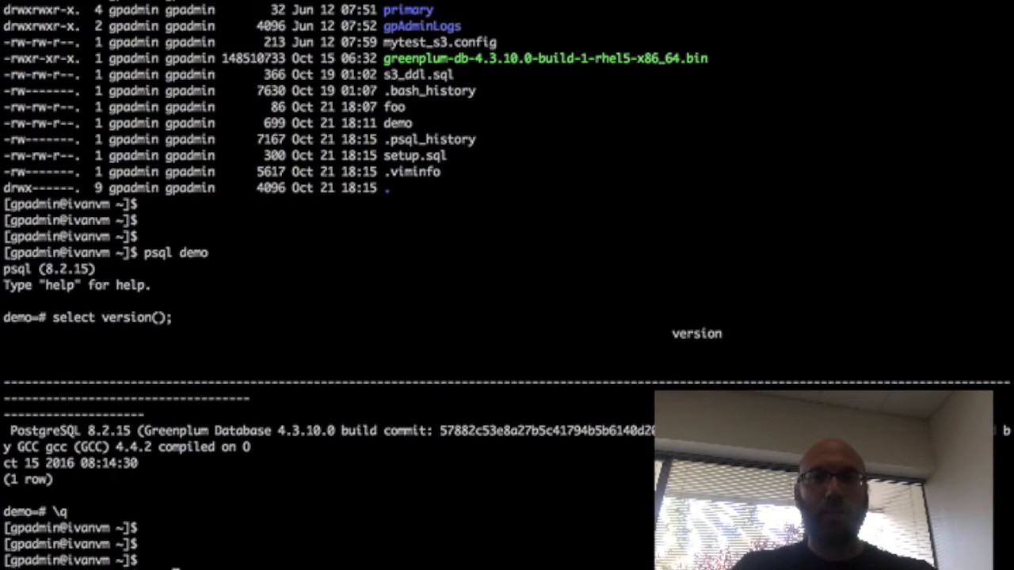
pyautogui.write('ls -lart')
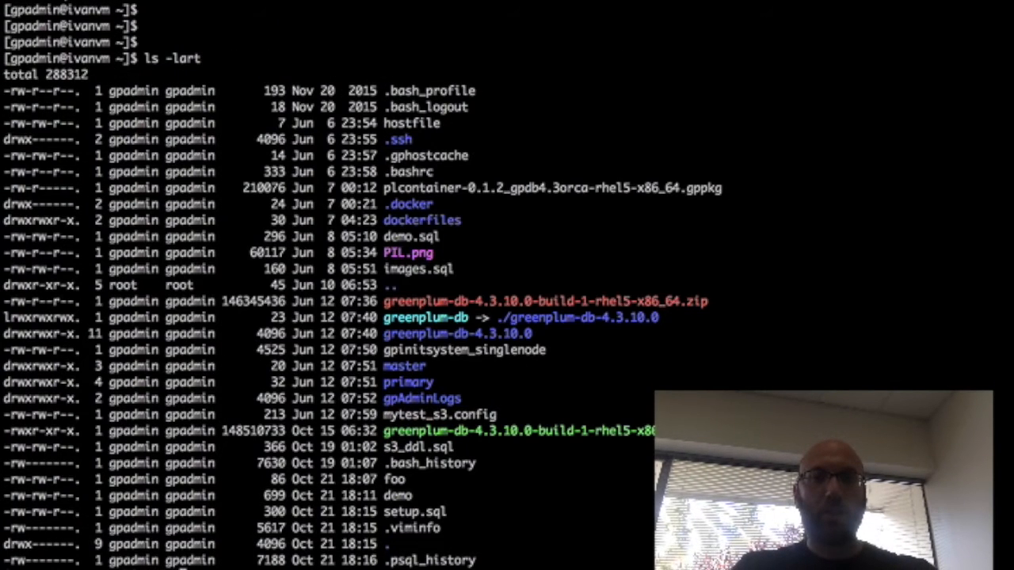
pyautogui.write('cat setup.sql')
pyautogui.write('cat demo')
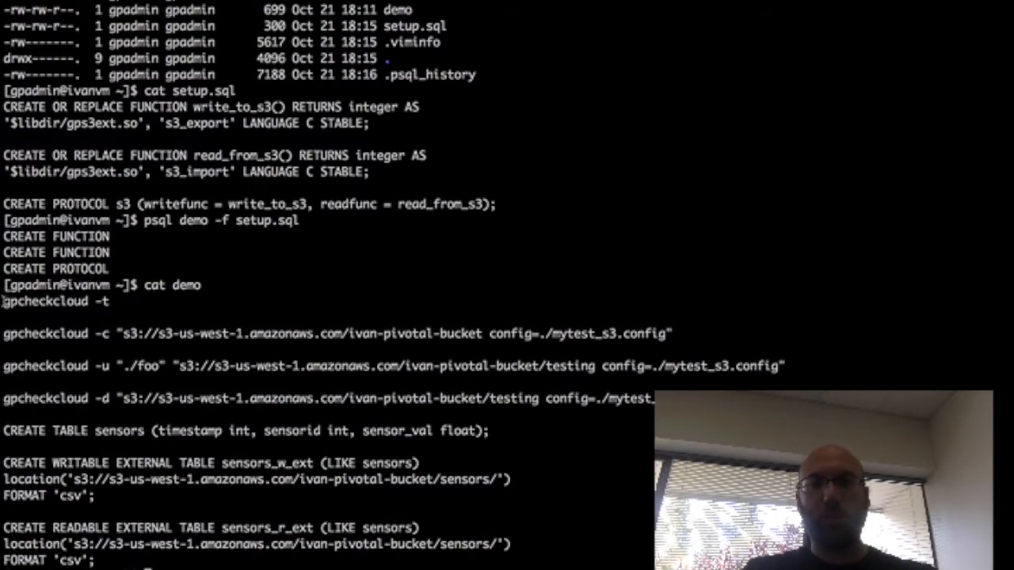
# Run the gpcheckcloud template command from the notes and list primary/gpsne0/.
pyautogui.doubleClick(54, 301)
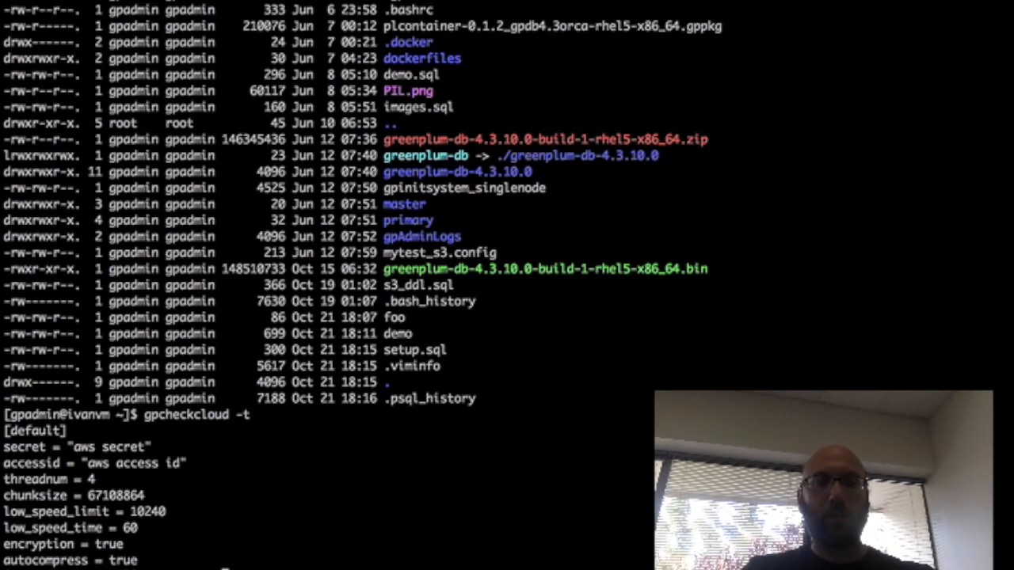
pyautogui.write('cd primary/gpsne0/')
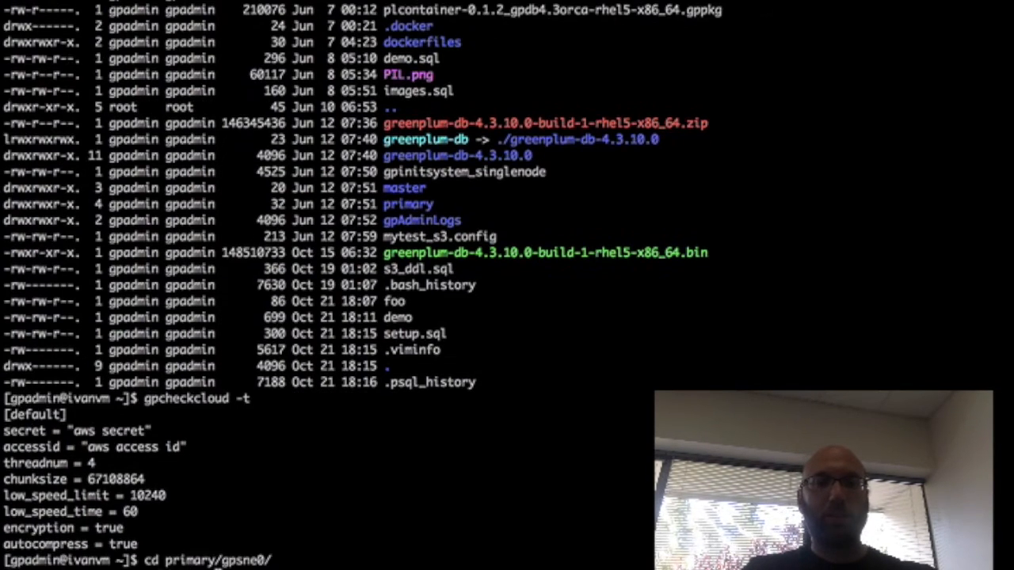
pyautogui.write('ls -lart')
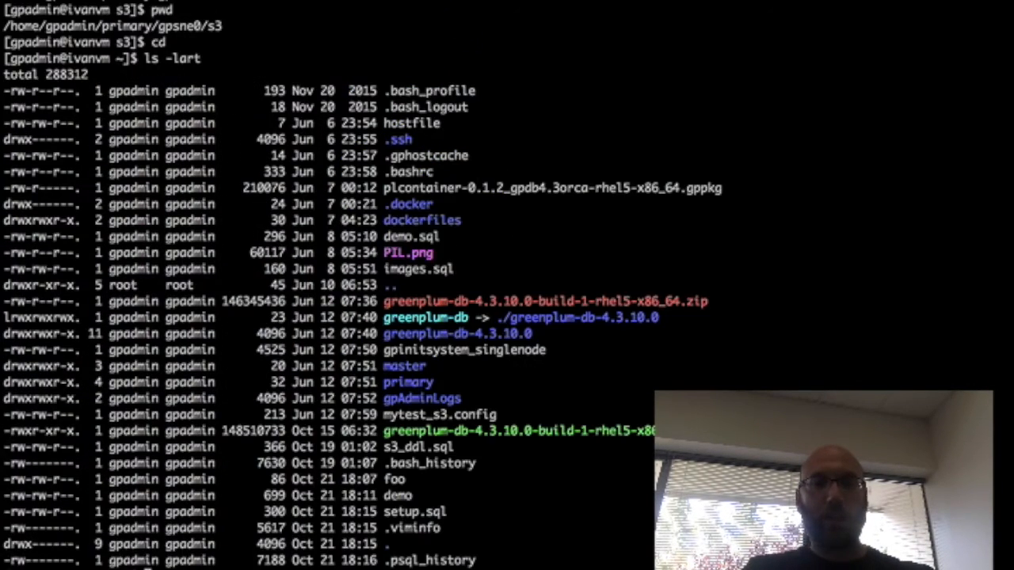
# Display the demo notes to pick out the gpcheckcloud -c bucket-check command.
pyautogui.write('cat demo')
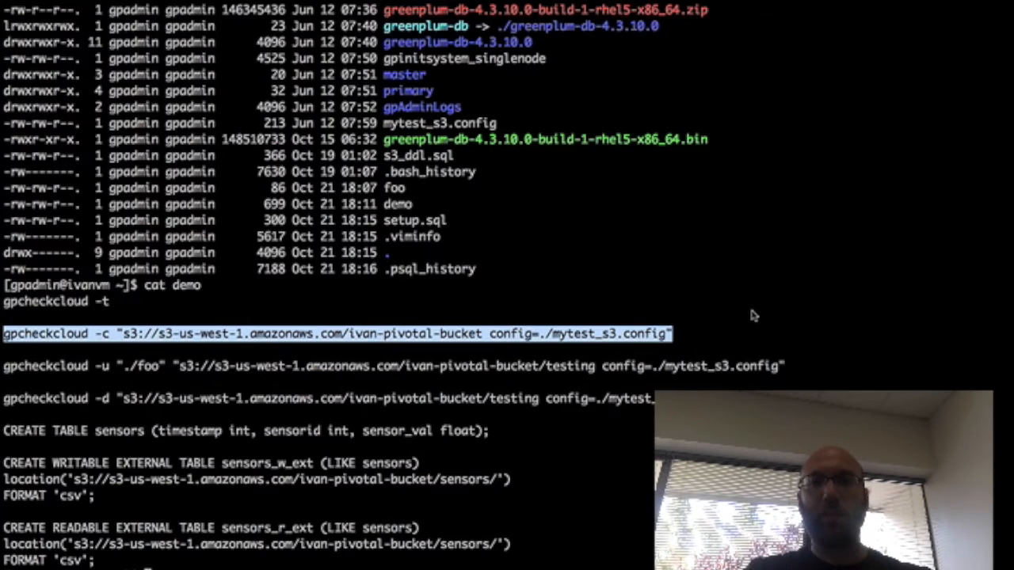
pyautogui.moveTo(751, 311)
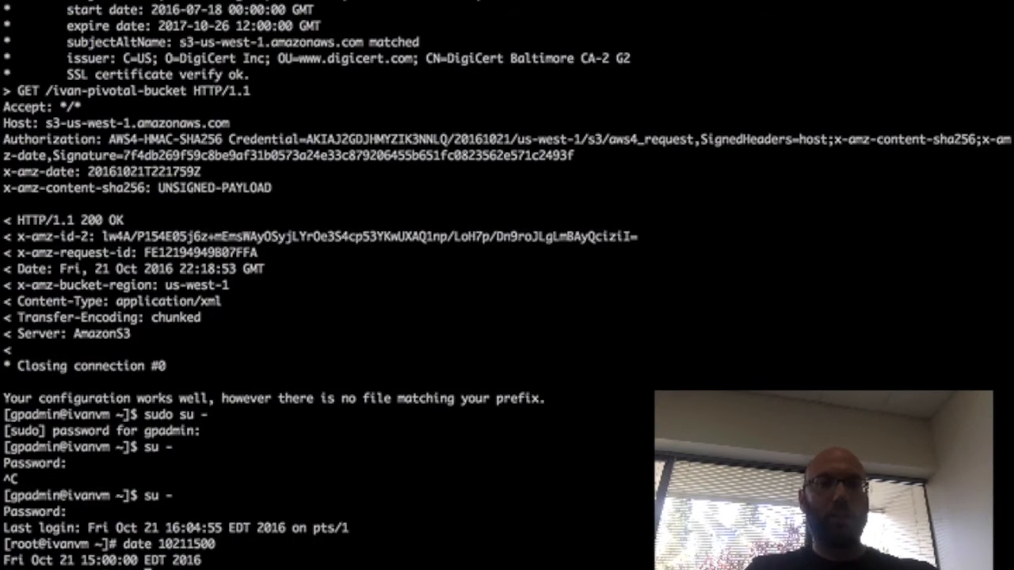
# Rerun the bucket check, highlight the RequestTimeTooSkewed error and exit the root shell.
pyautogui.press('Return')
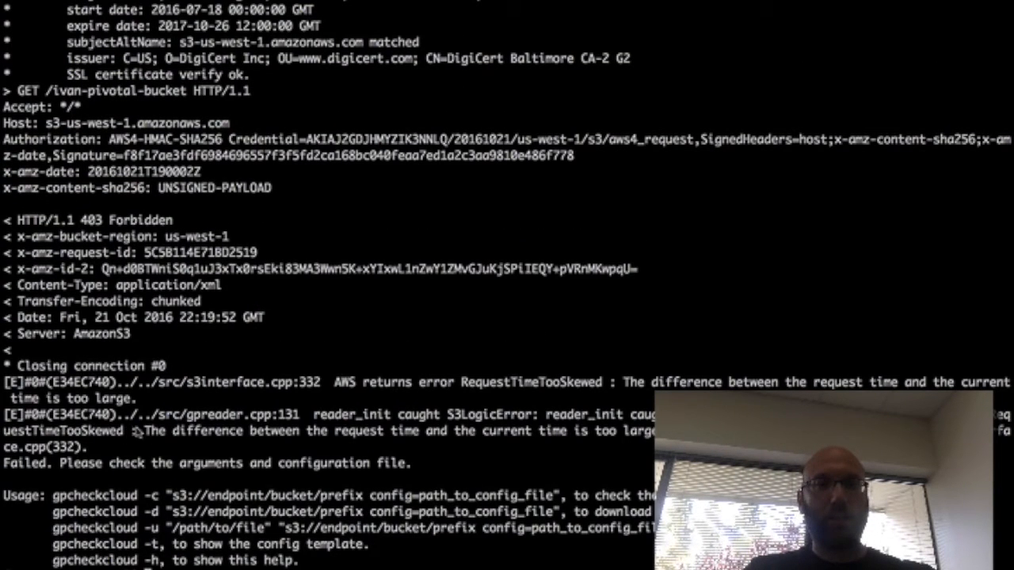
pyautogui.moveTo(140, 431); pyautogui.dragTo(434, 462)
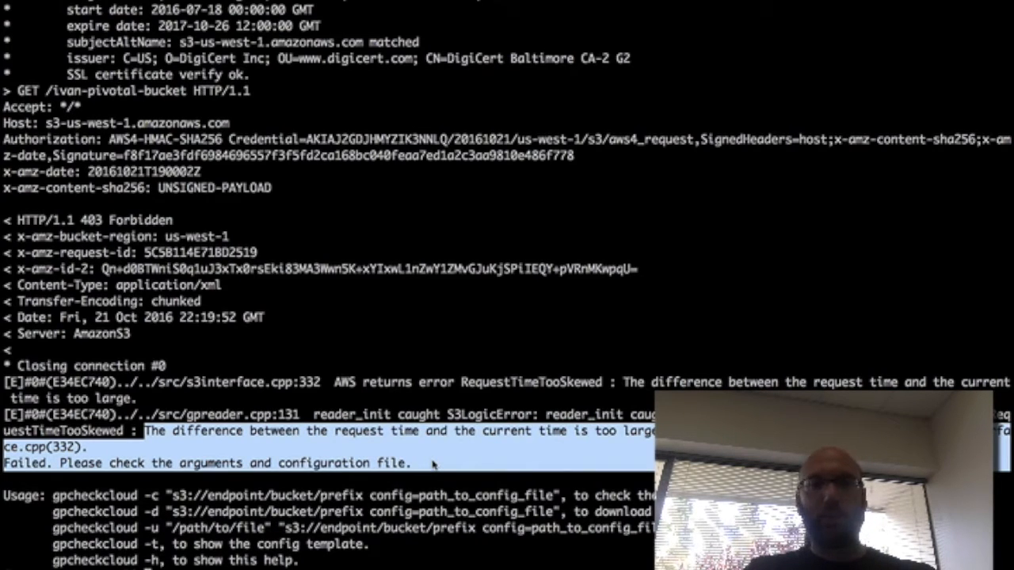
pyautogui.write('exit')
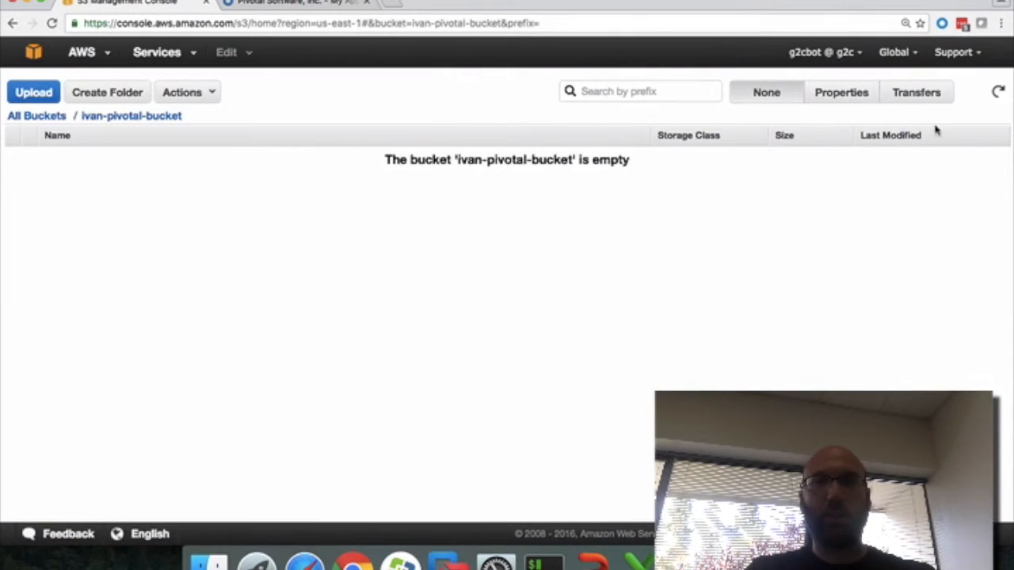
pyautogui.moveTo(811, 244)
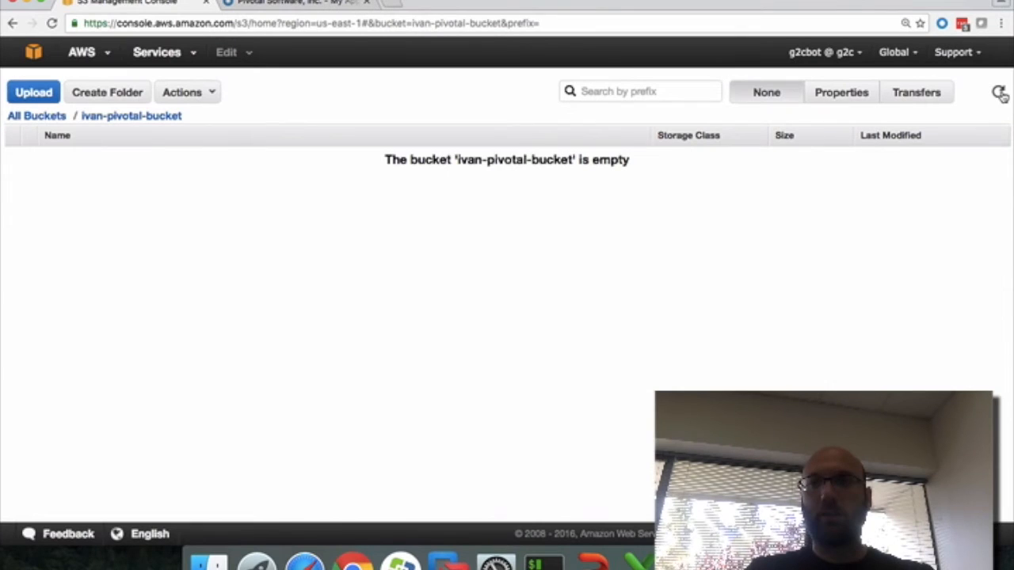
# Refresh the ivan-pivotal-bucket listing to confirm it is still empty.
pyautogui.click(999, 91)
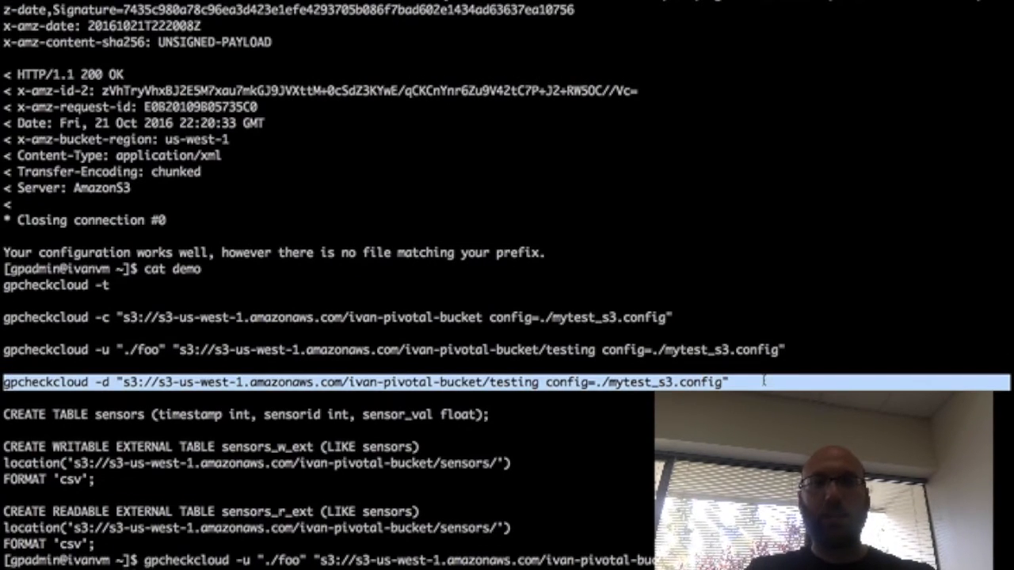
# Scroll through the downloaded testing file output and demo notes to compare with foo.
pyautogui.scroll(-3)
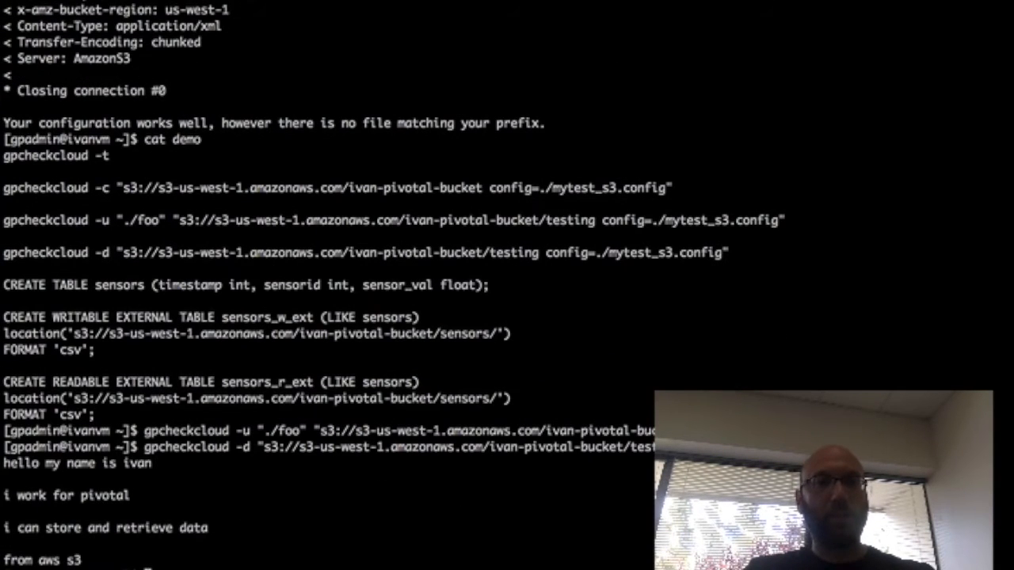
pyautogui.scroll(-3)
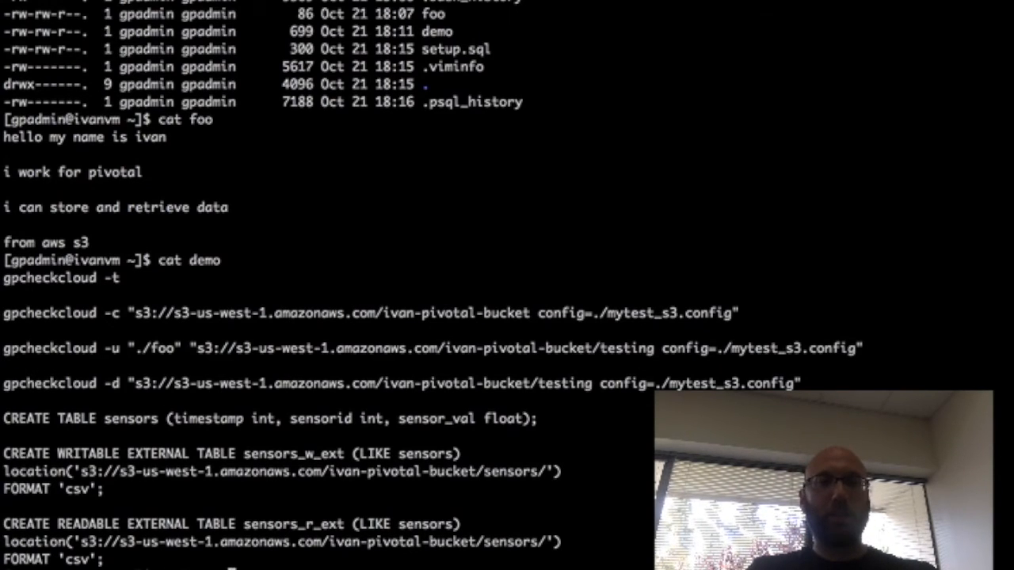
# Start psql on demo, show the version and sensors columns, and enter a count(*) query.
pyautogui.write('psql demo')
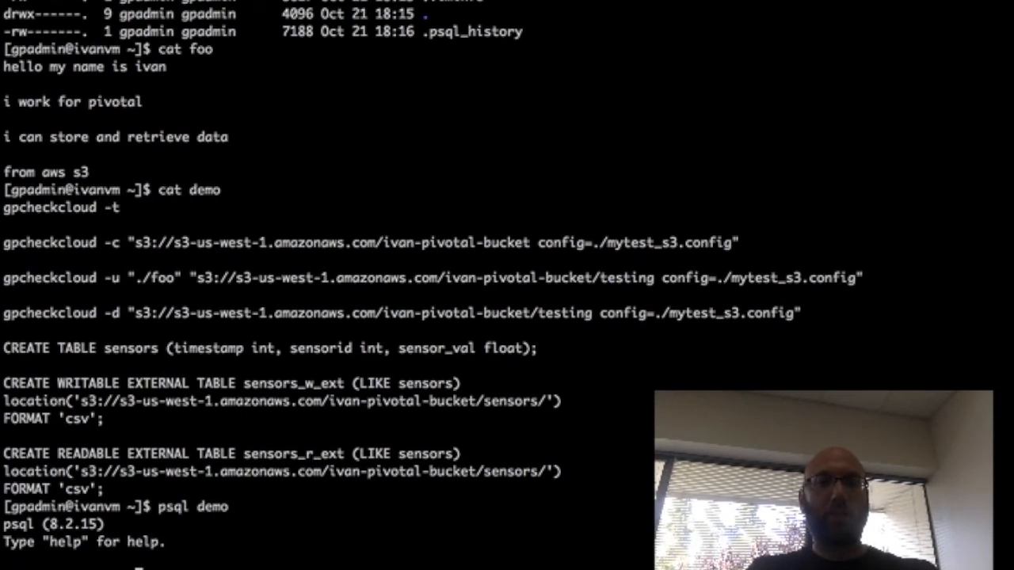
pyautogui.write('select version();')
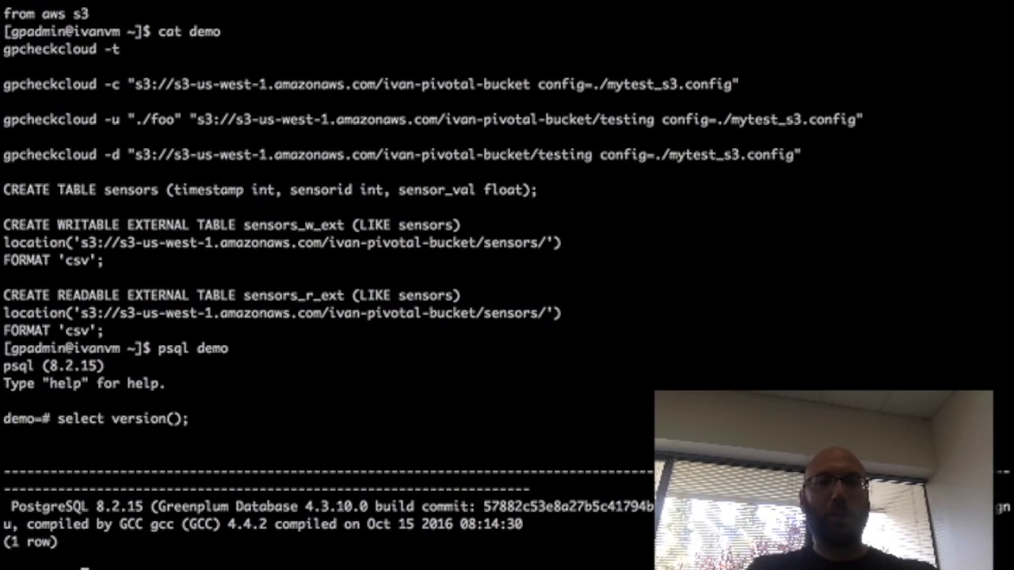
pyautogui.write('\\d sensors')
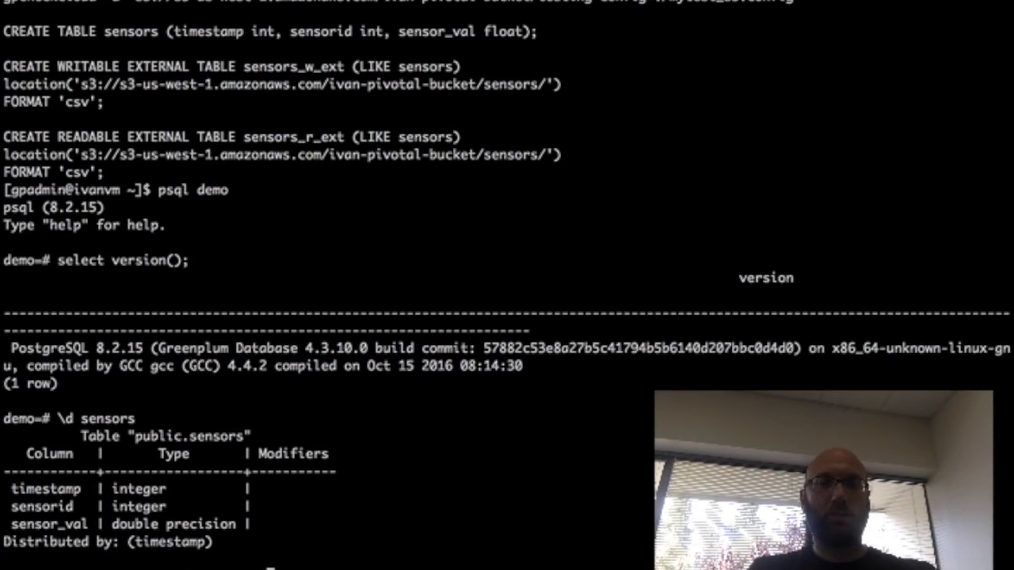
pyautogui.write('select count(*) from sensors;')
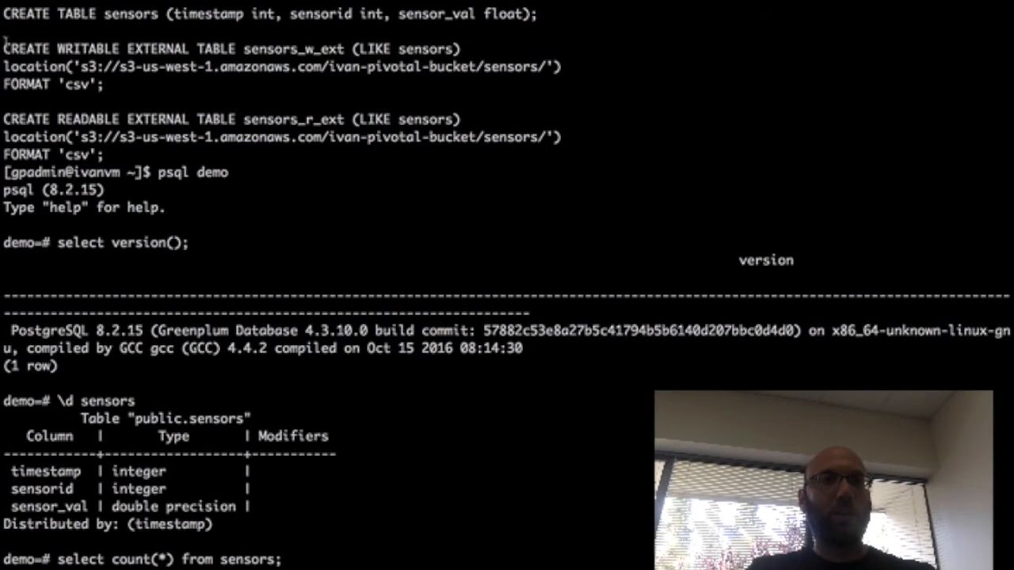
# Select the CREATE EXTERNAL TABLE statements from the notes for pasting into psql.
pyautogui.moveTo(8, 33); pyautogui.dragTo(171, 157)
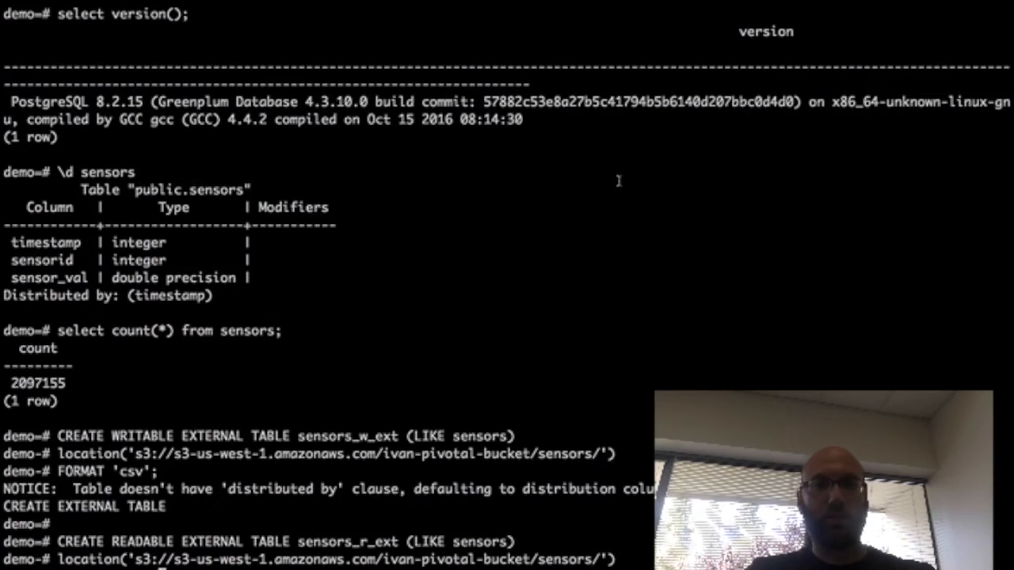
pyautogui.scroll(-3)
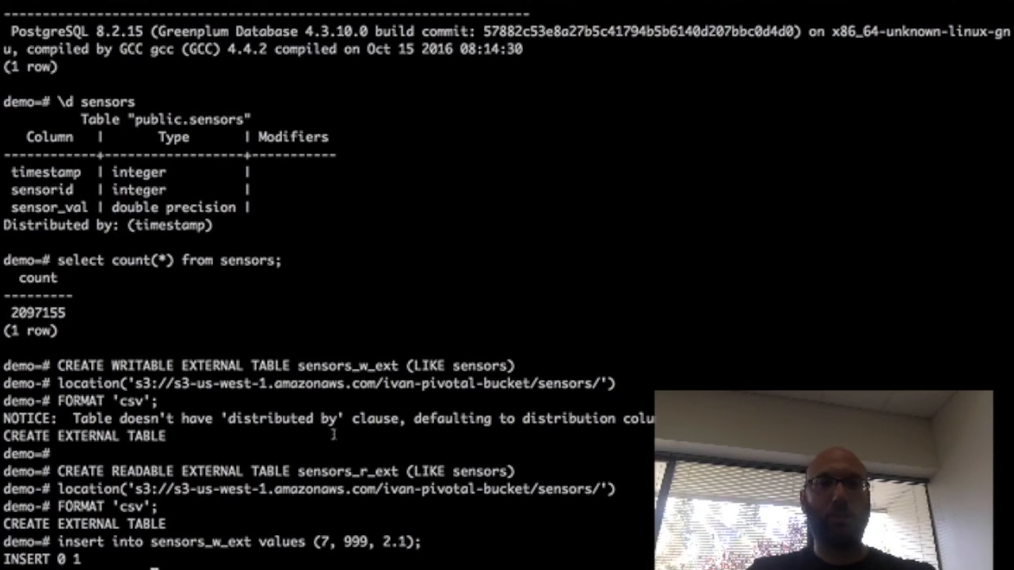
# Pick the insert-select statement copying all sensors rows into sensors_w_ext.
pyautogui.doubleClick(347, 365)
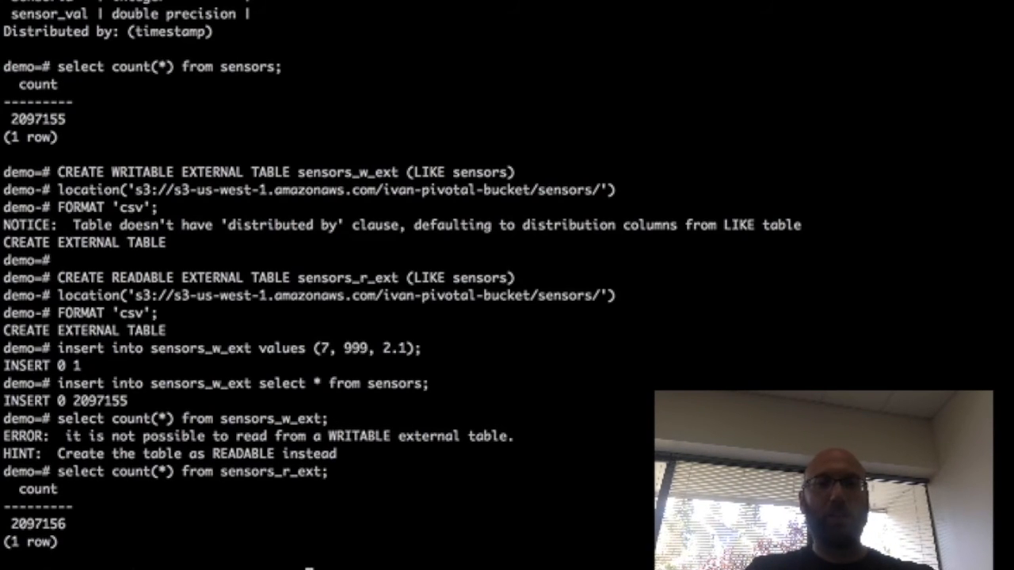
# Query five rows from sensors_r_ext and enter a select distinct timestamp query.
pyautogui.write('select * from sensors_r_ext limit 5;')
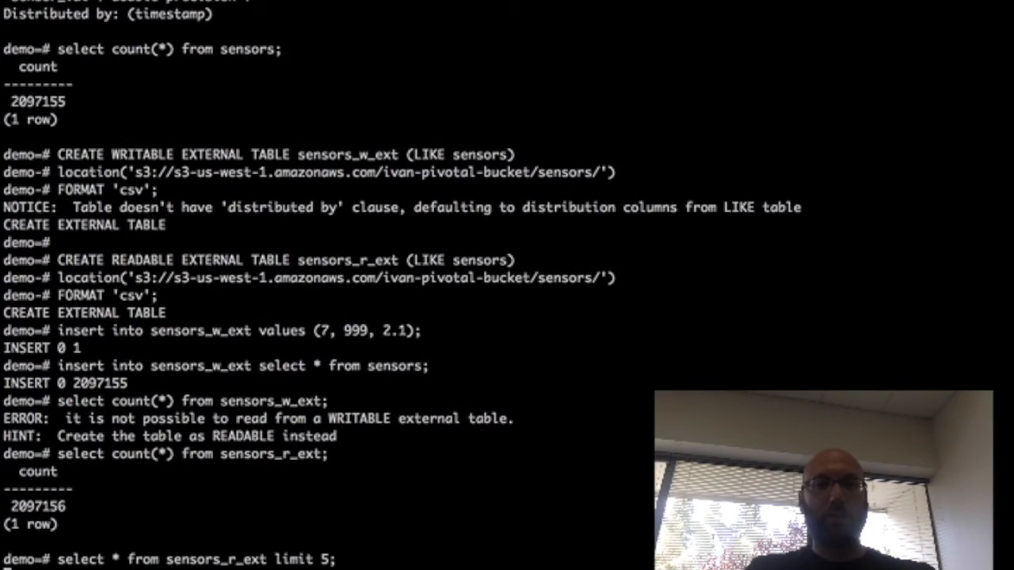
pyautogui.press('Return')
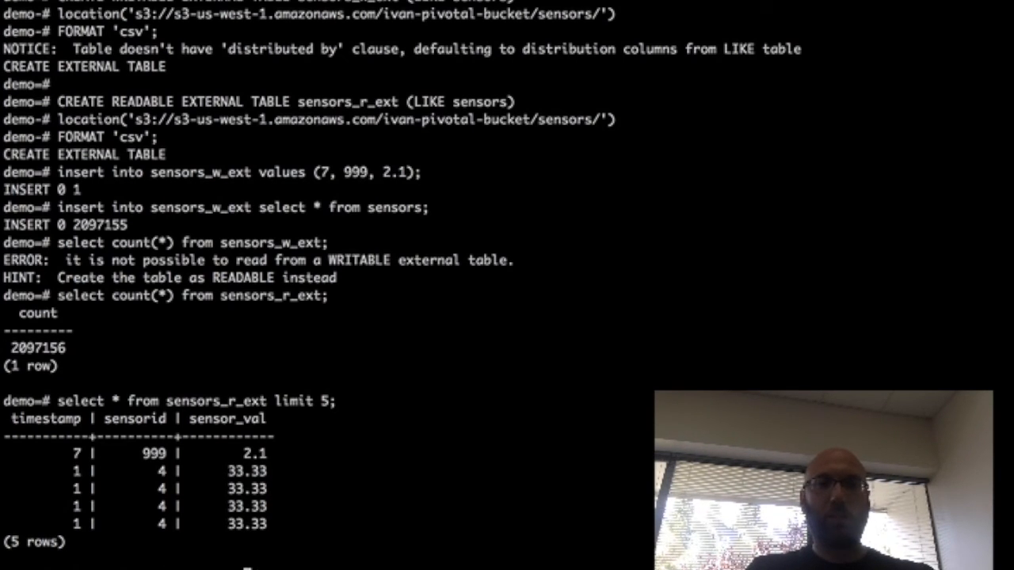
pyautogui.write('select distinct timestamp from sensors_r_ext;')
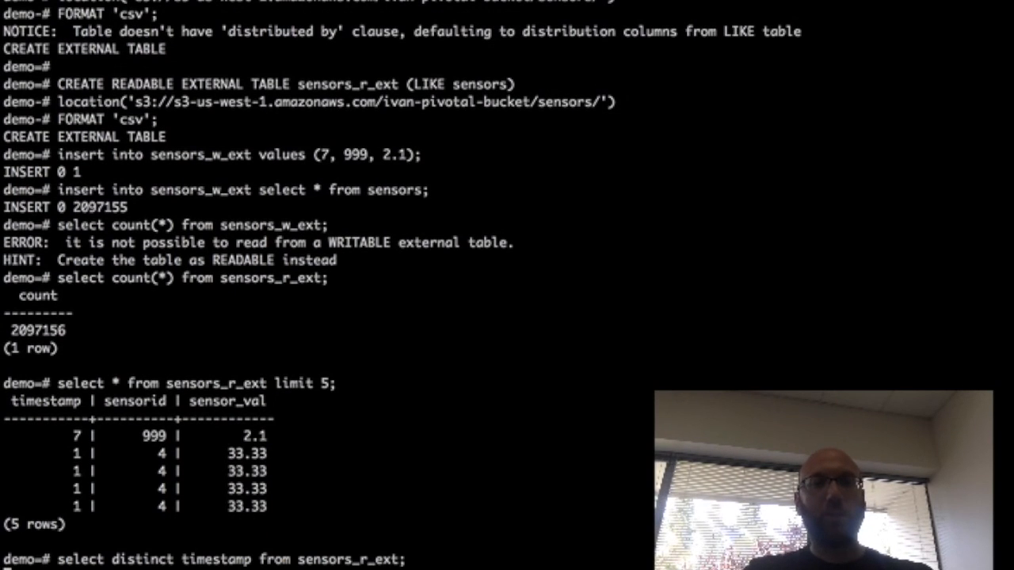